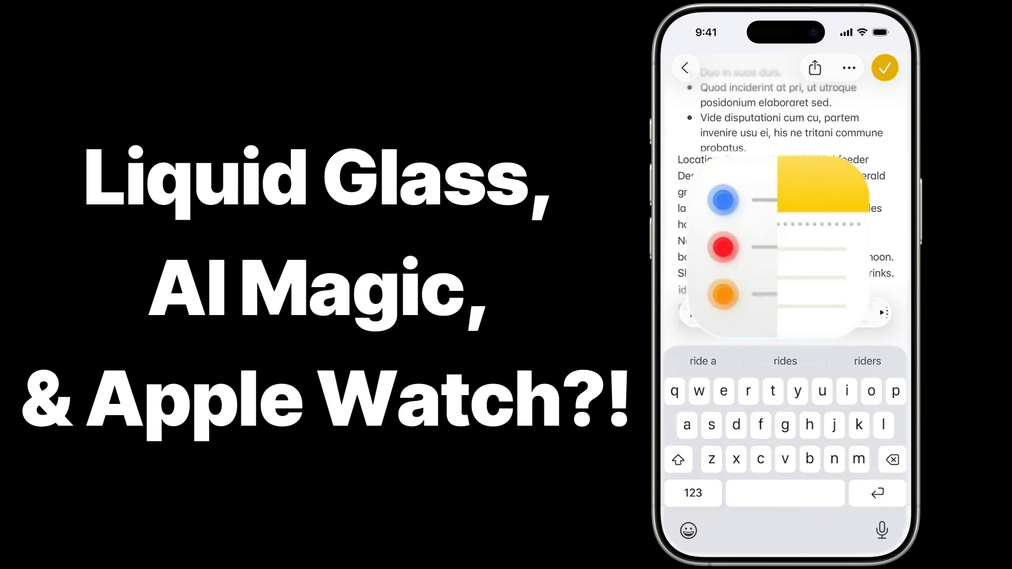
click(813, 68)
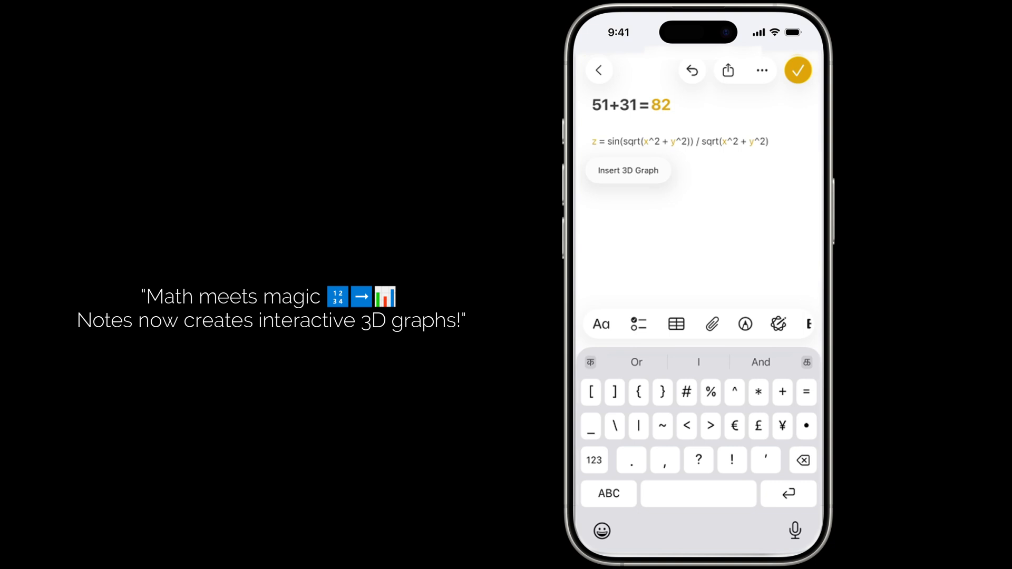
click(626, 171)
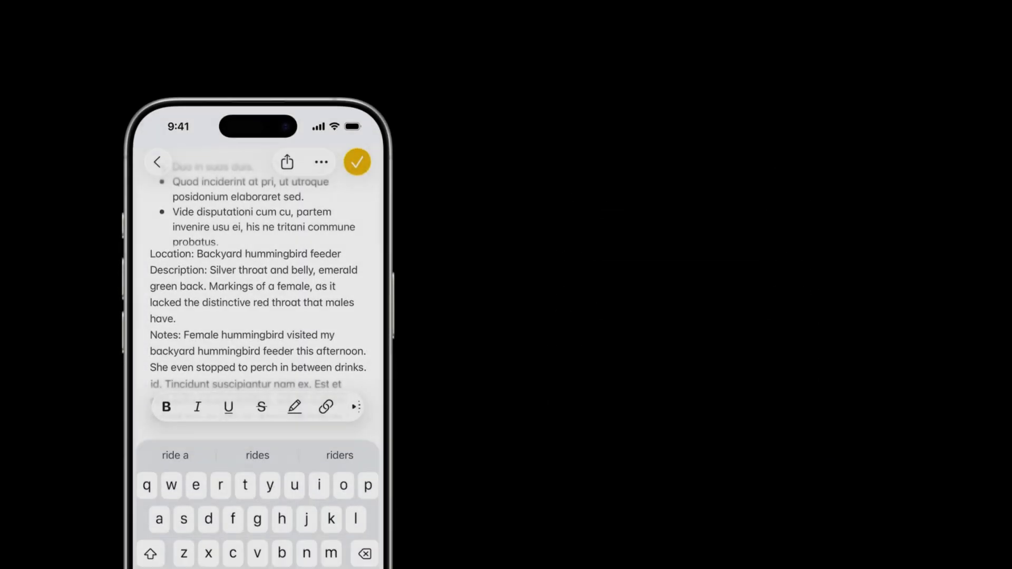
click(285, 161)
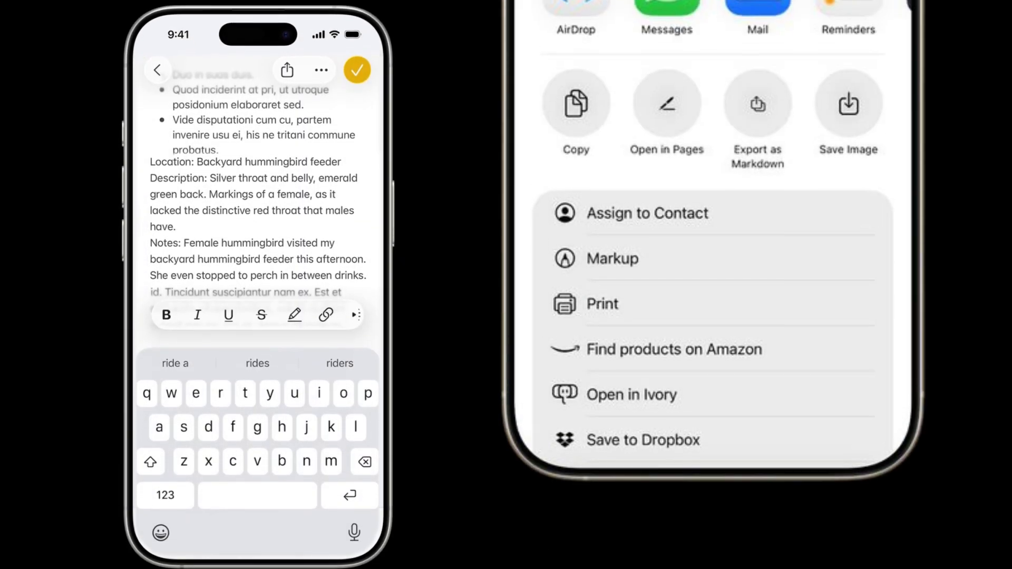